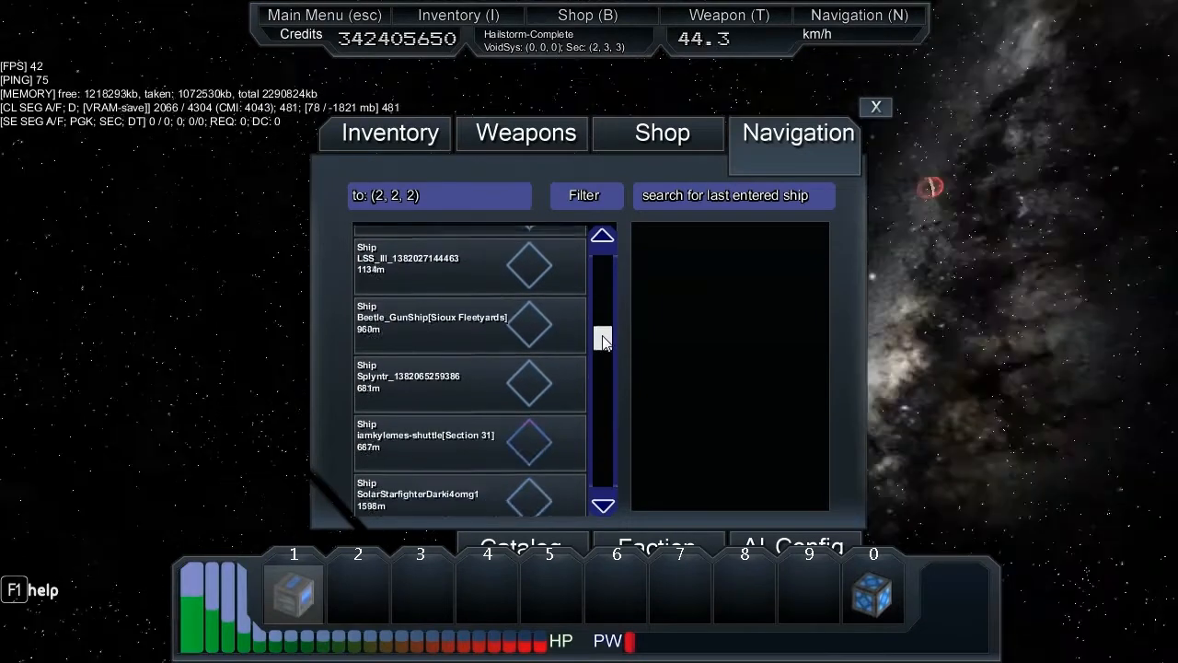
# Step: Scroll down the Navigation list to find the nearby ship entry to target
pyautogui.scroll(-3)
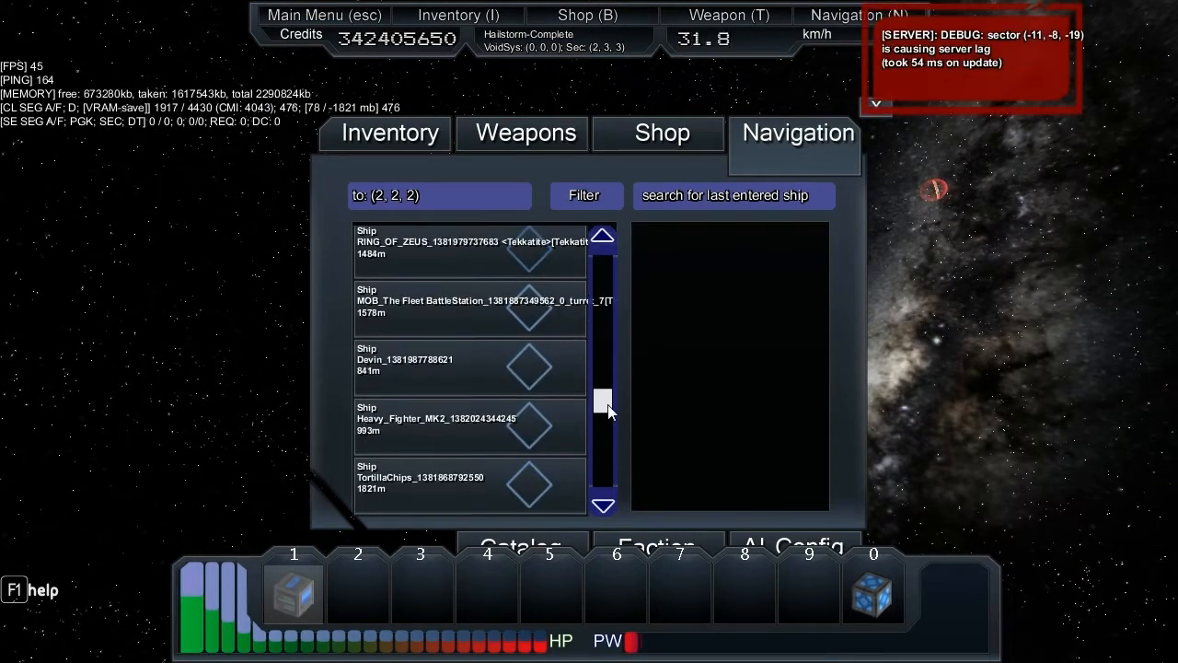
pyautogui.scroll(-3)
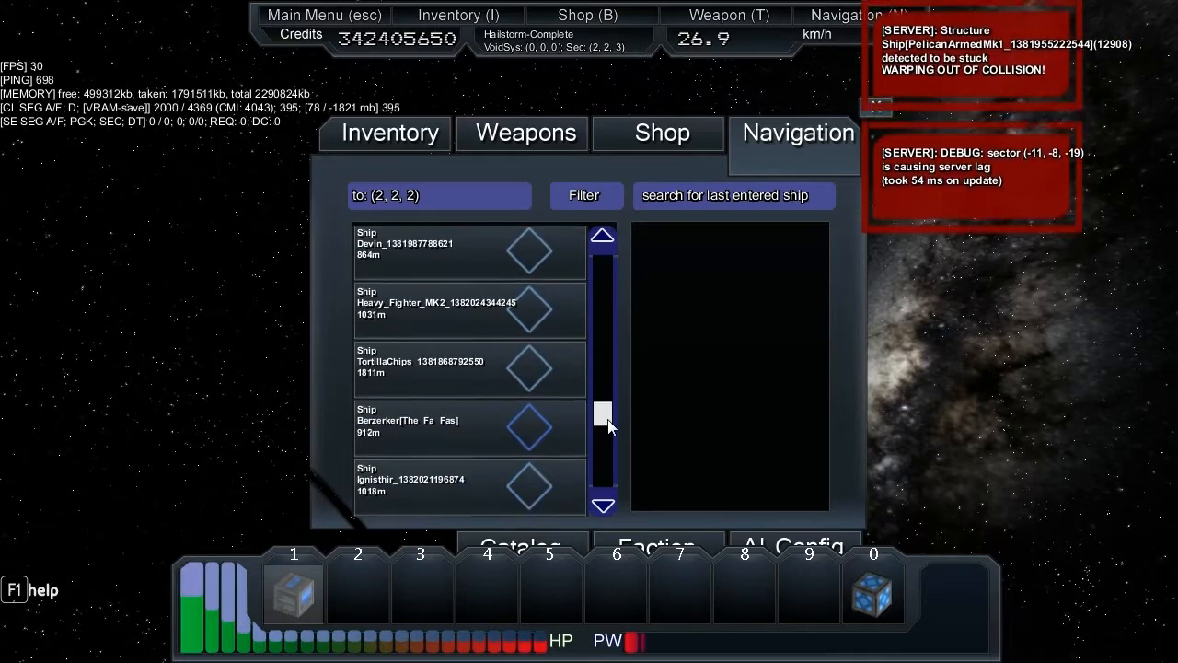
pyautogui.scroll(-3)
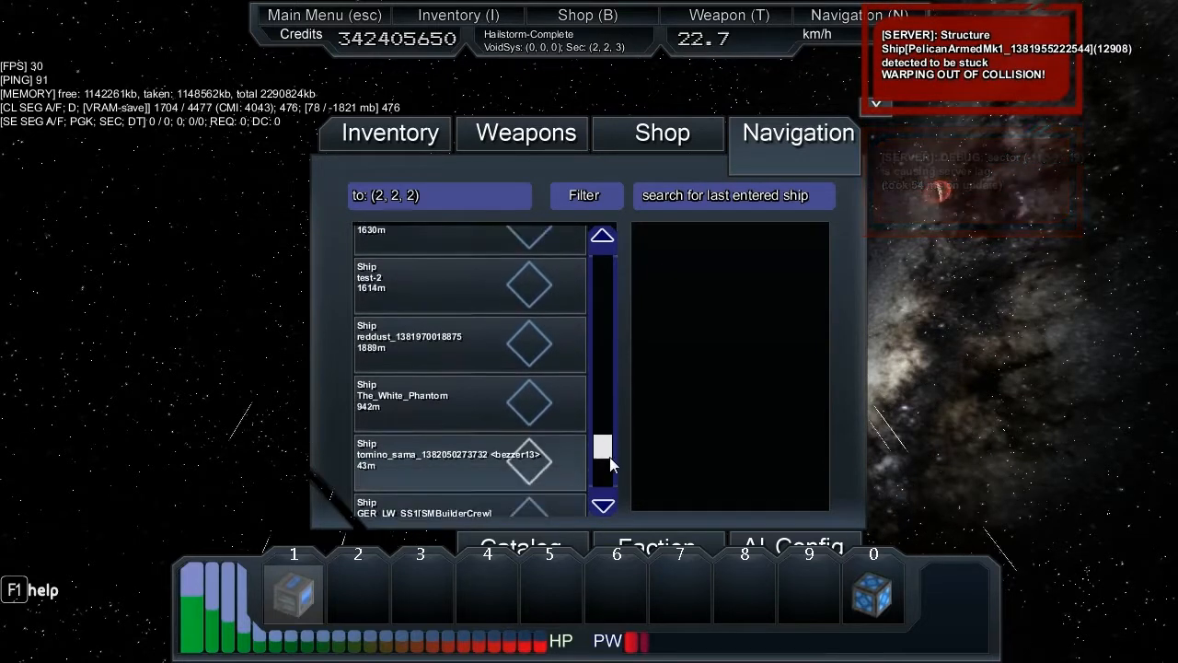
pyautogui.scroll(-3)
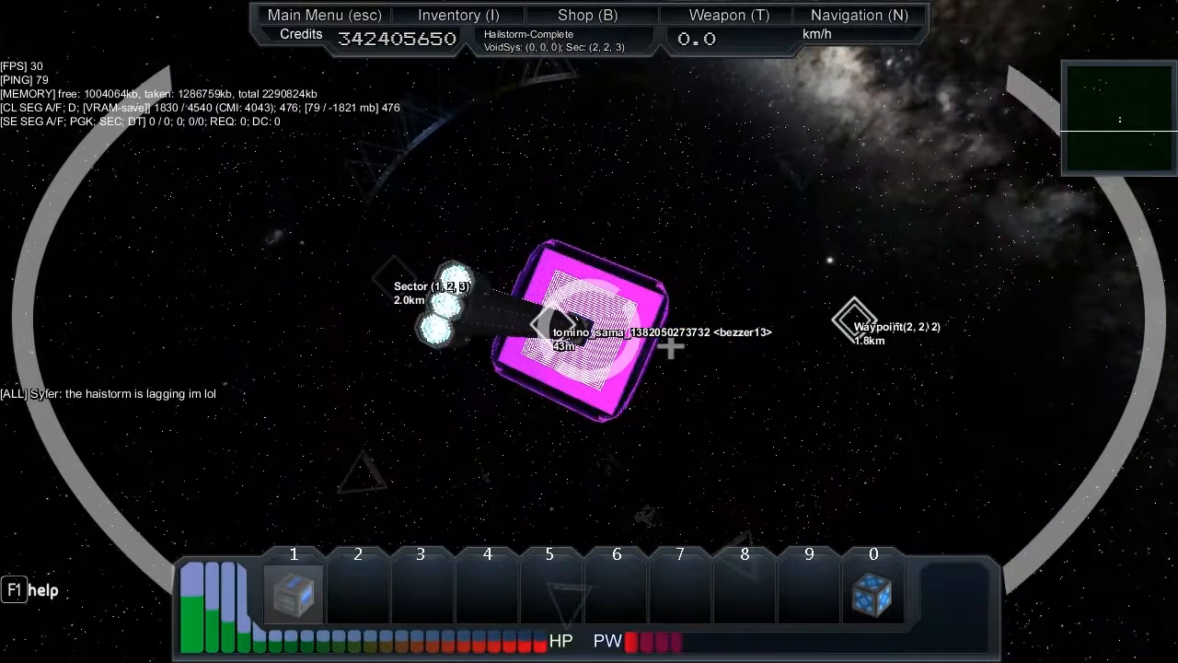
# Step: Target the Shop entry about 1170 m away in the Navigation list and resume flight
pyautogui.click(858, 15)
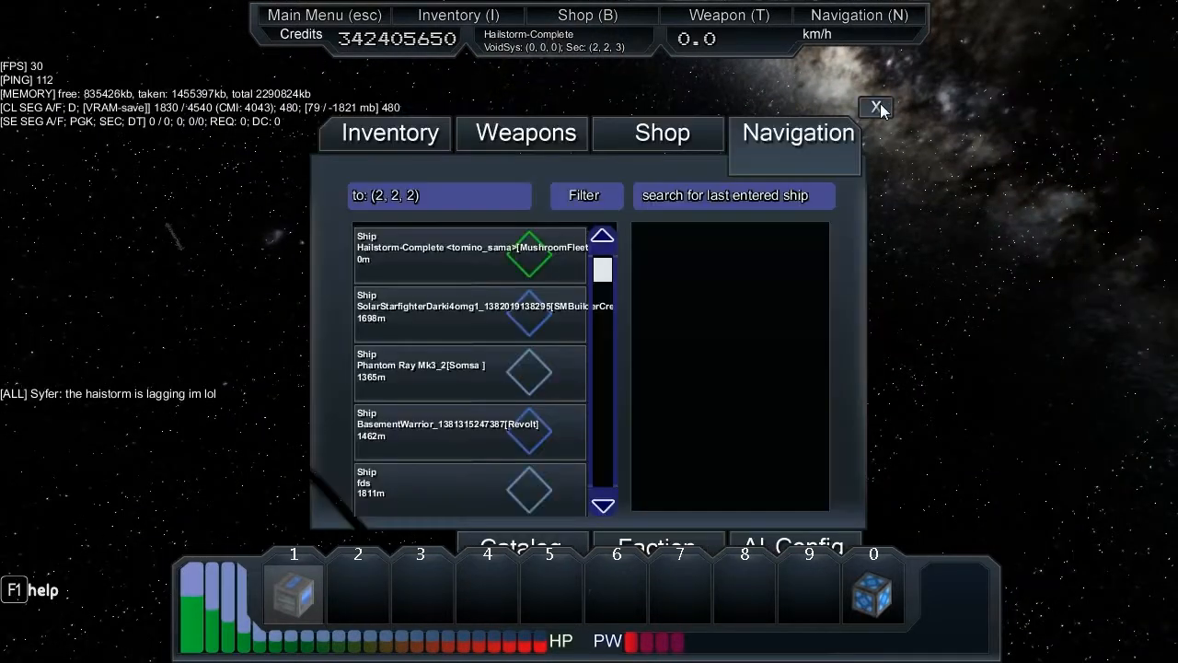
pyautogui.scroll(-3)
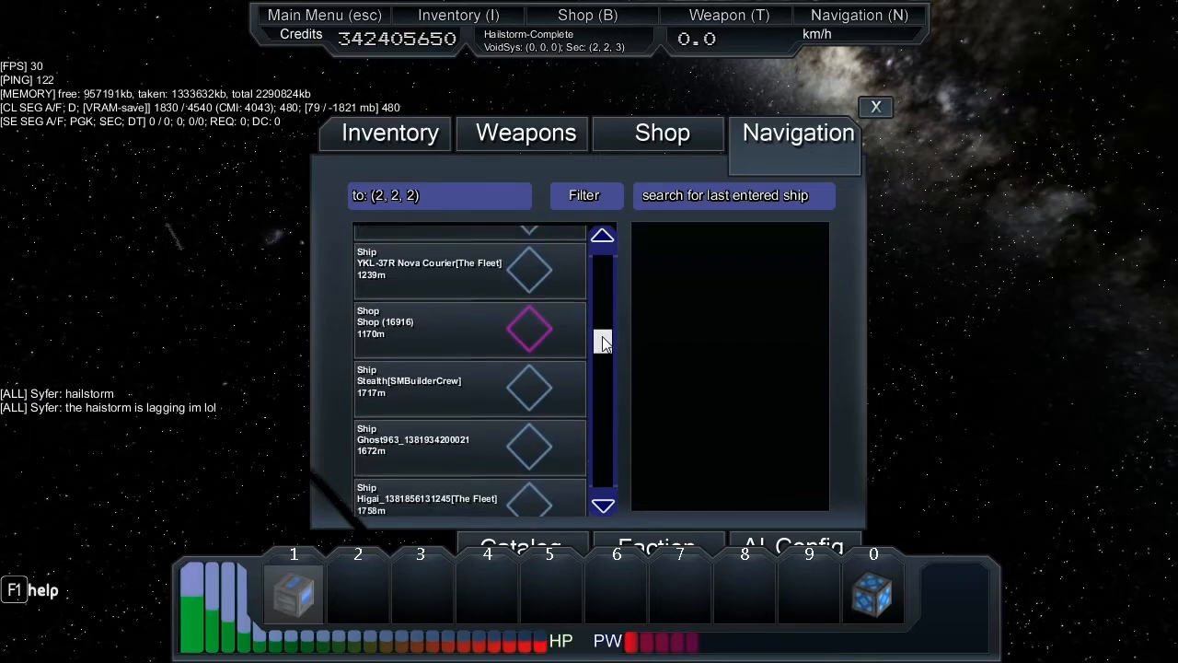
pyautogui.click(876, 107)
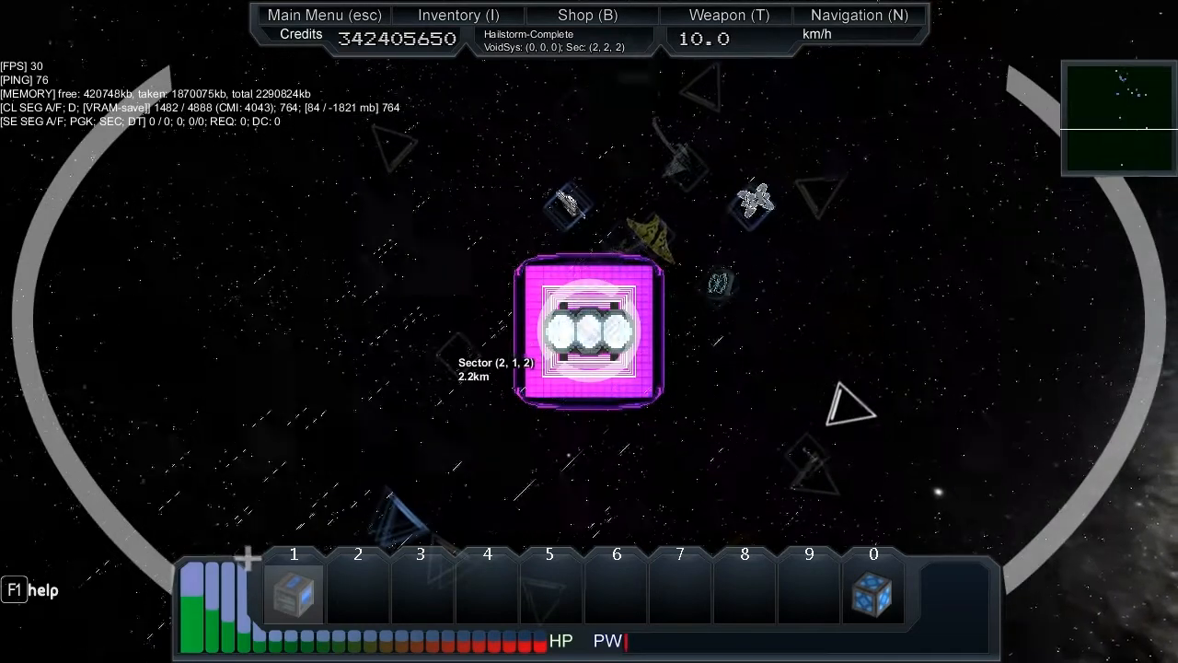